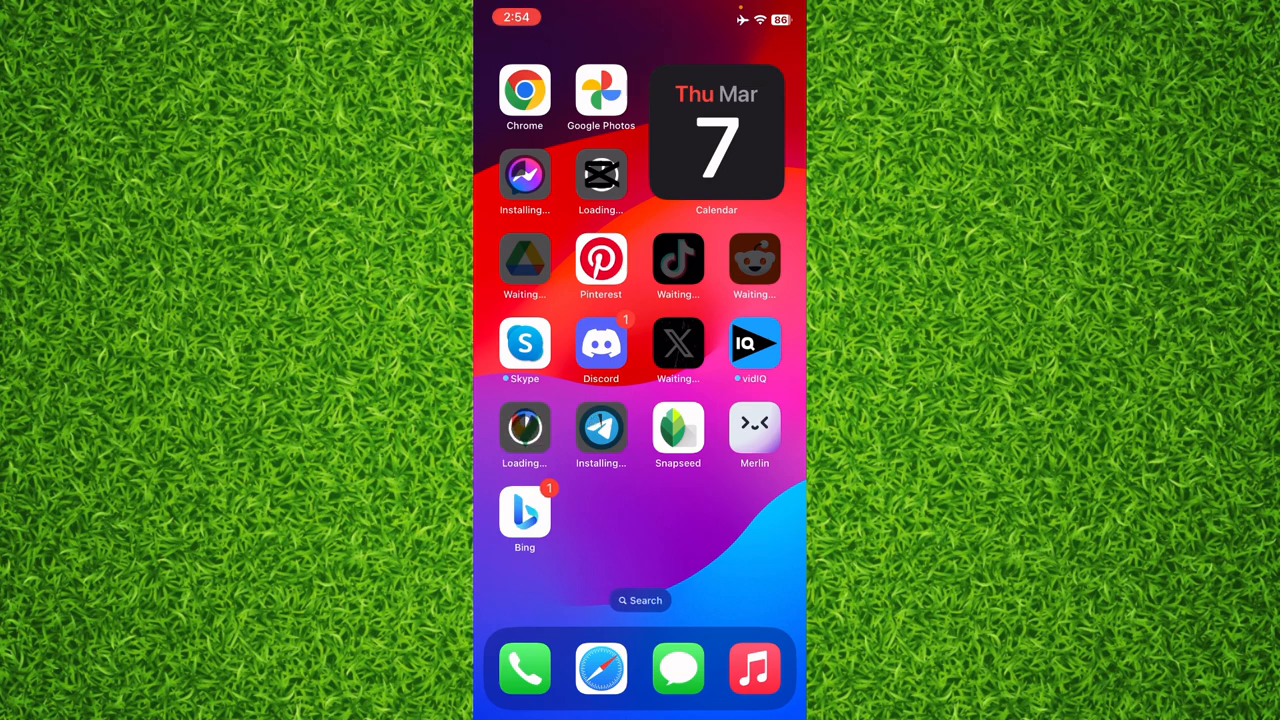
Step: Launch Pinterest and scroll the home feed to the abstract purple-orange wave wallpaper
left_click(600, 258)
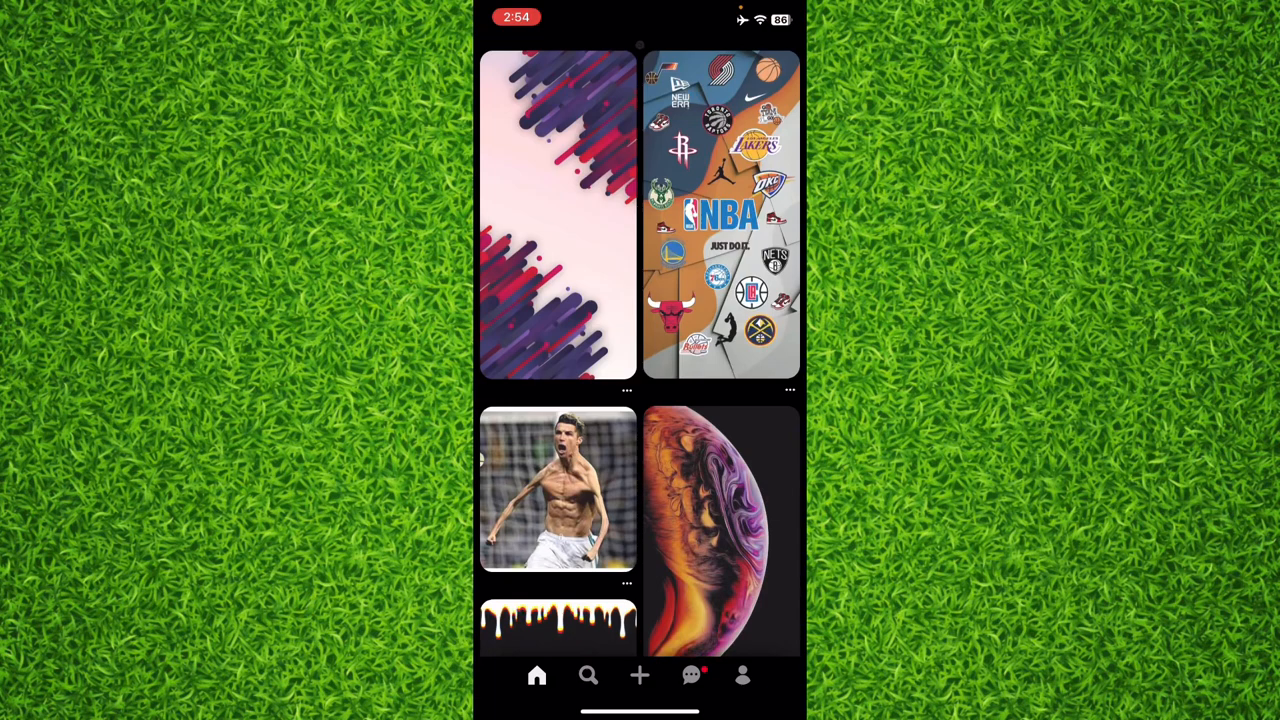
scroll("down", 3)
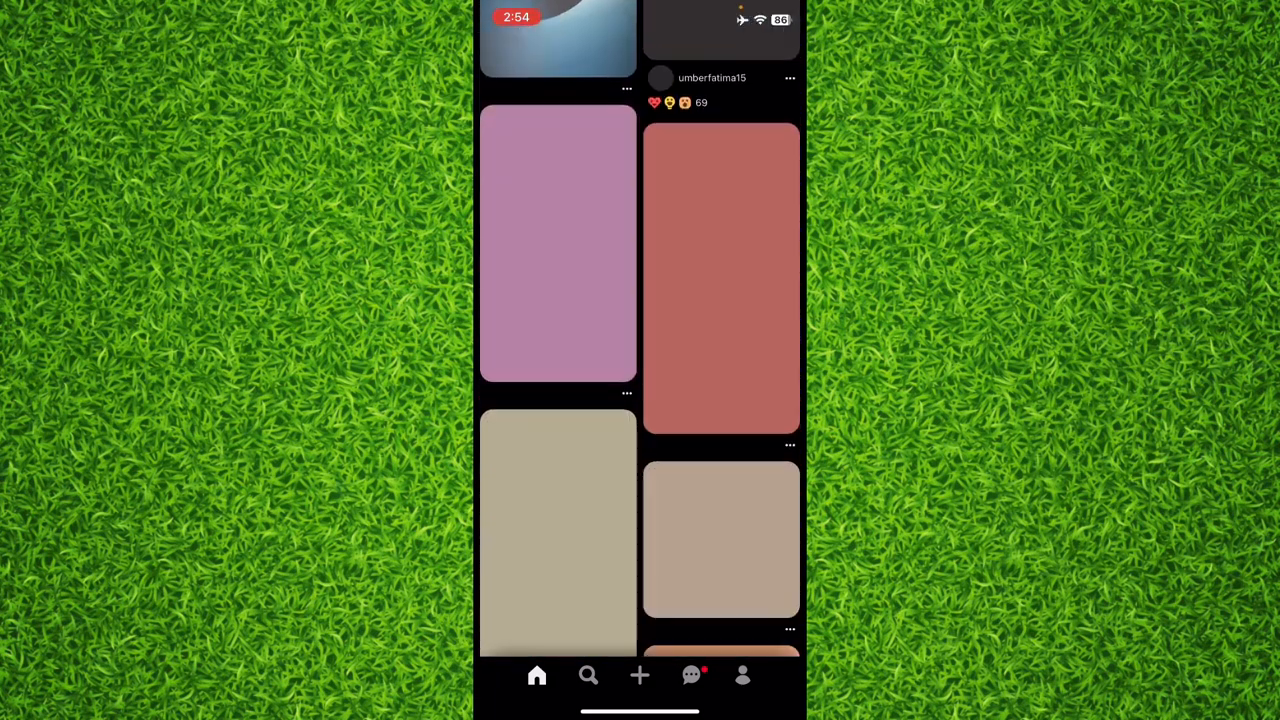
scroll("down", 3)
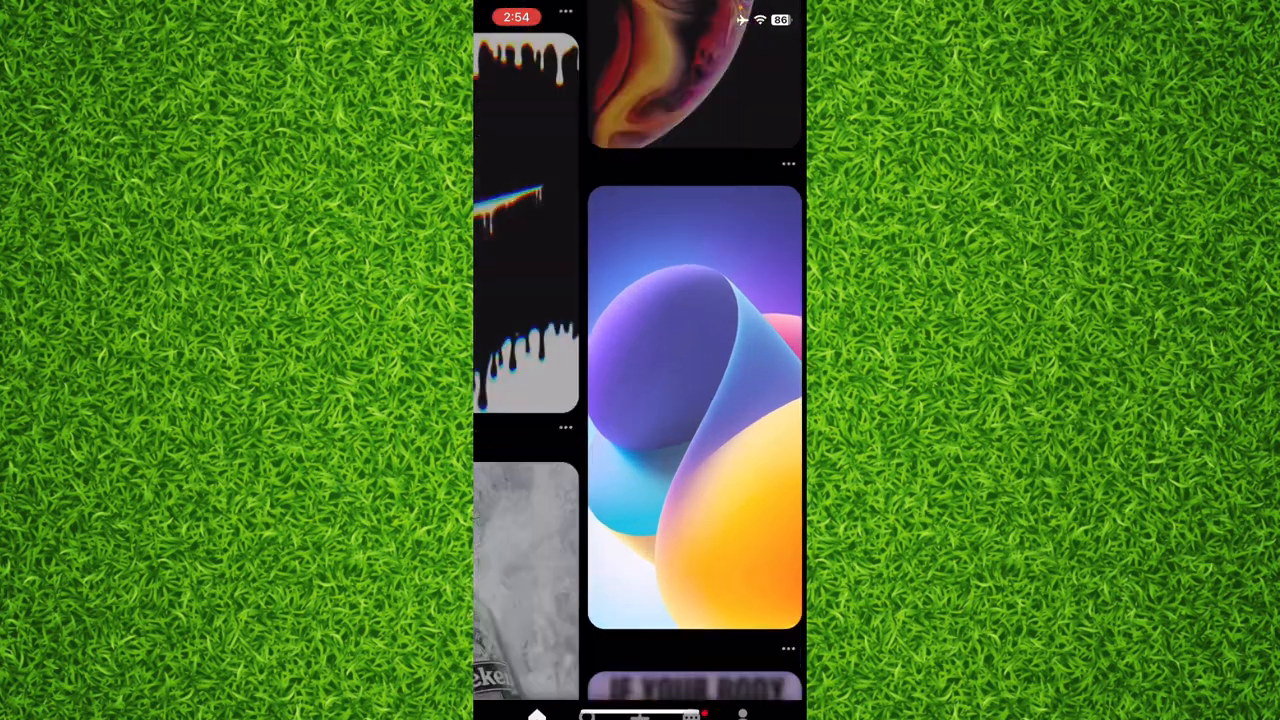
Step: Download the abstract wave wallpaper pin to the phone via its ••• menu's Download image option
left_click(696, 400)
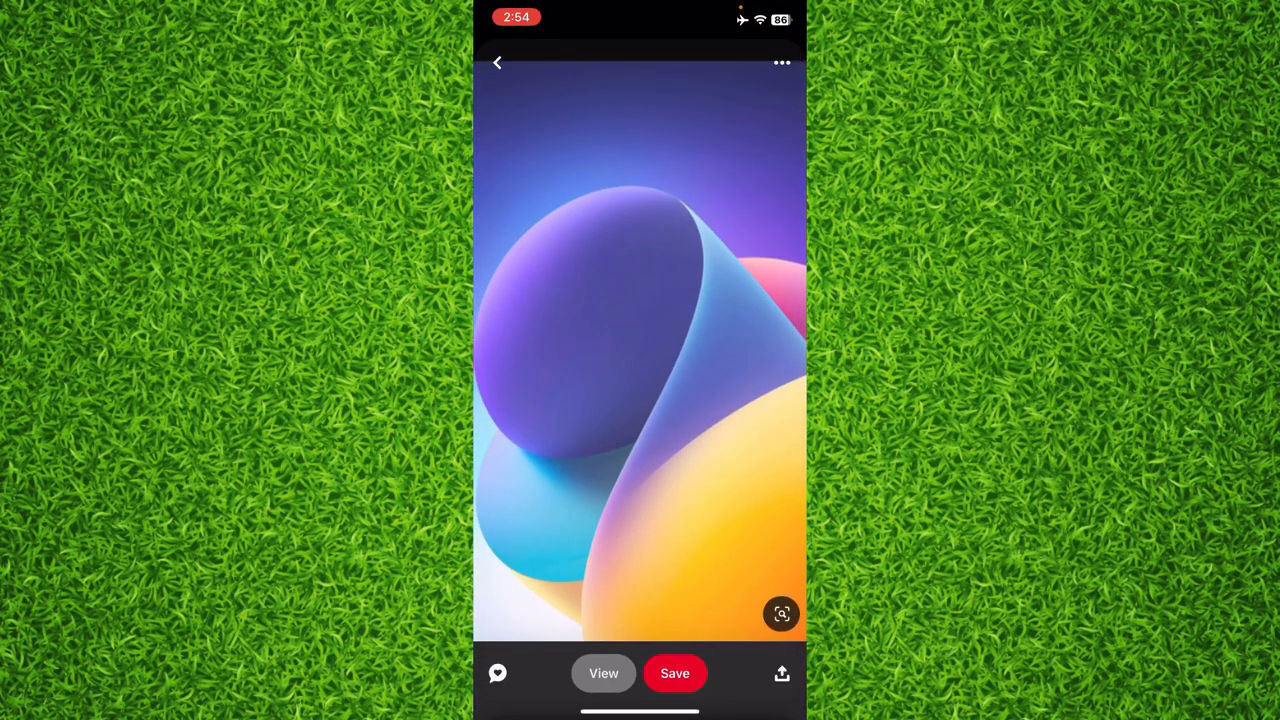
left_click(782, 612)
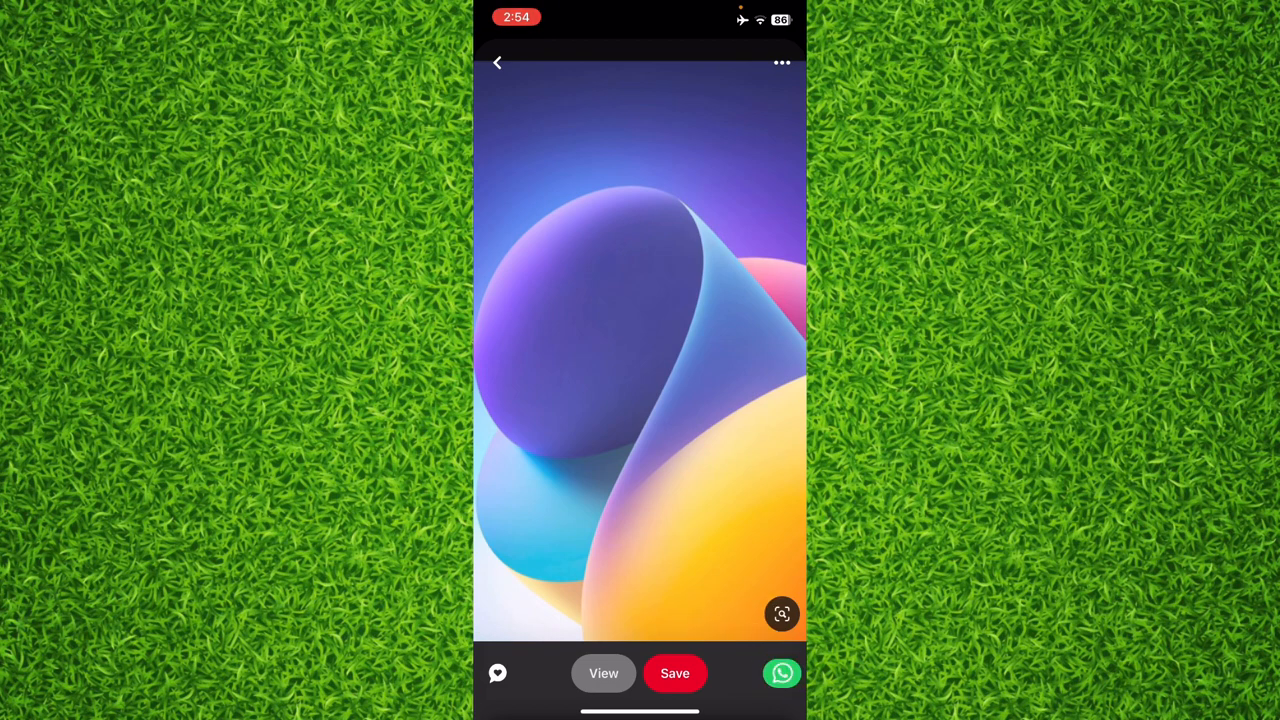
left_click(780, 62)
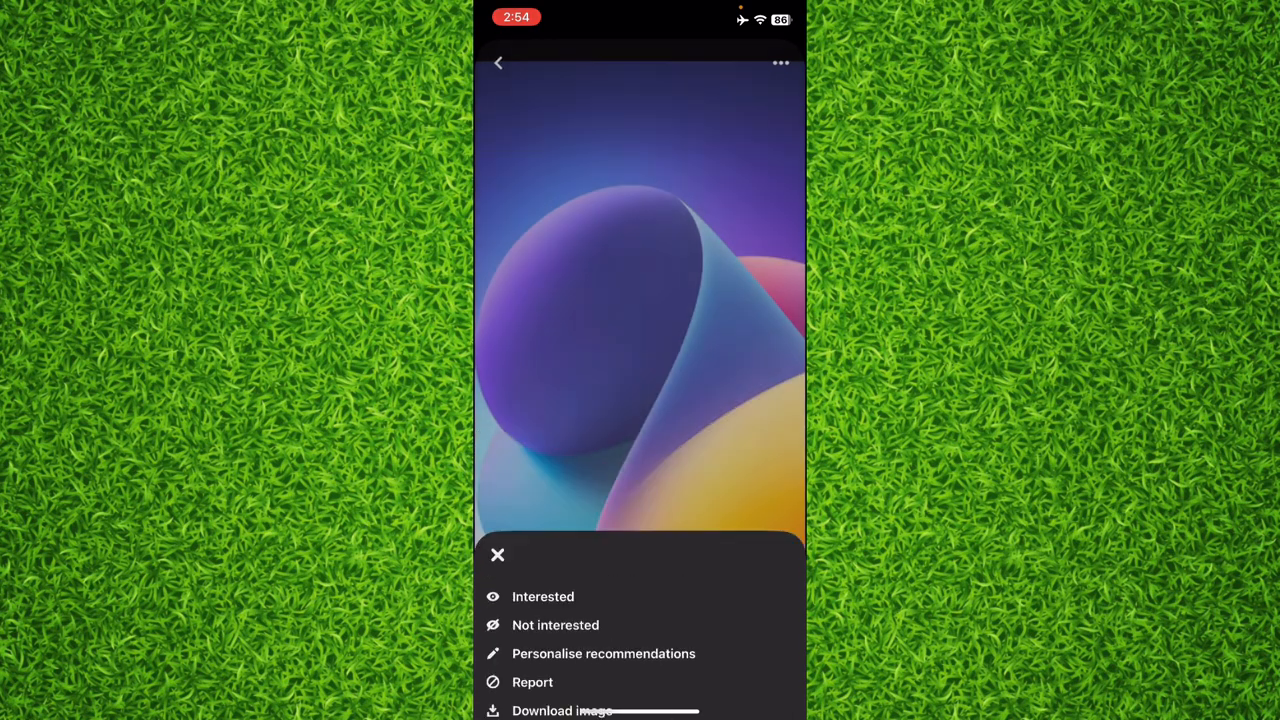
left_click(560, 710)
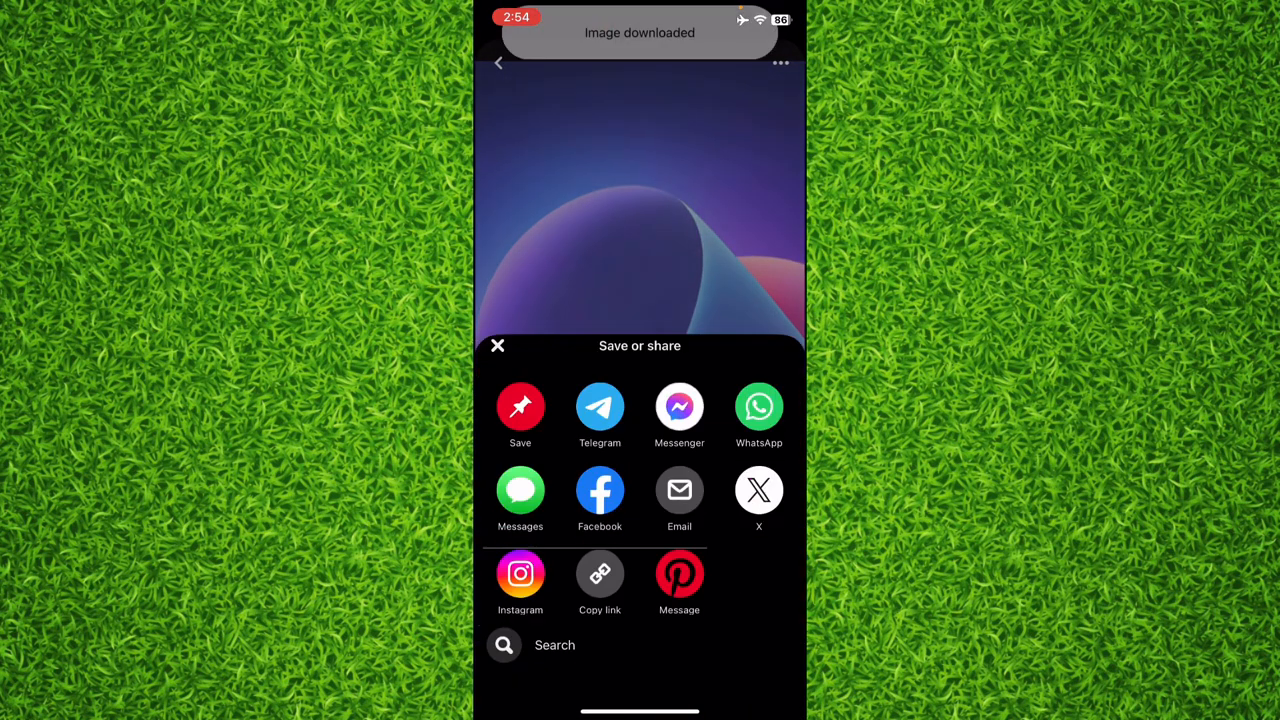
Step: View the downloaded wallpaper full-screen from Photos > Recents
left_click(498, 344)
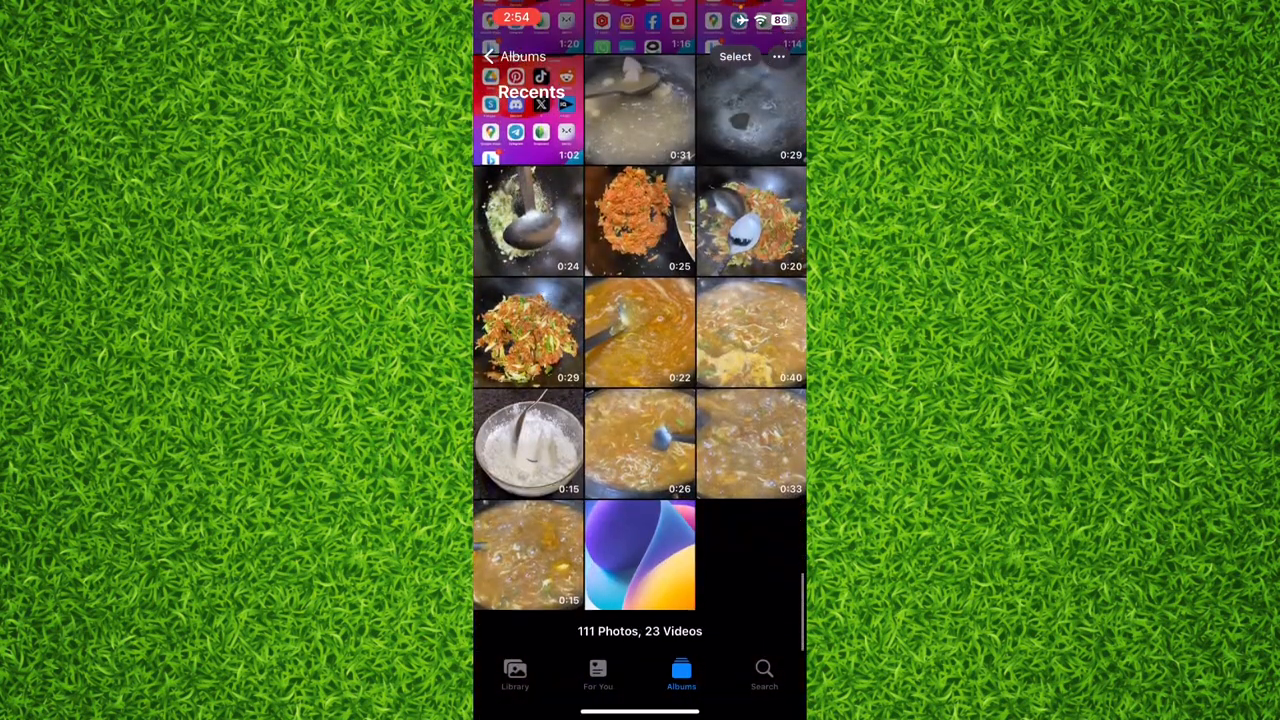
left_click(640, 556)
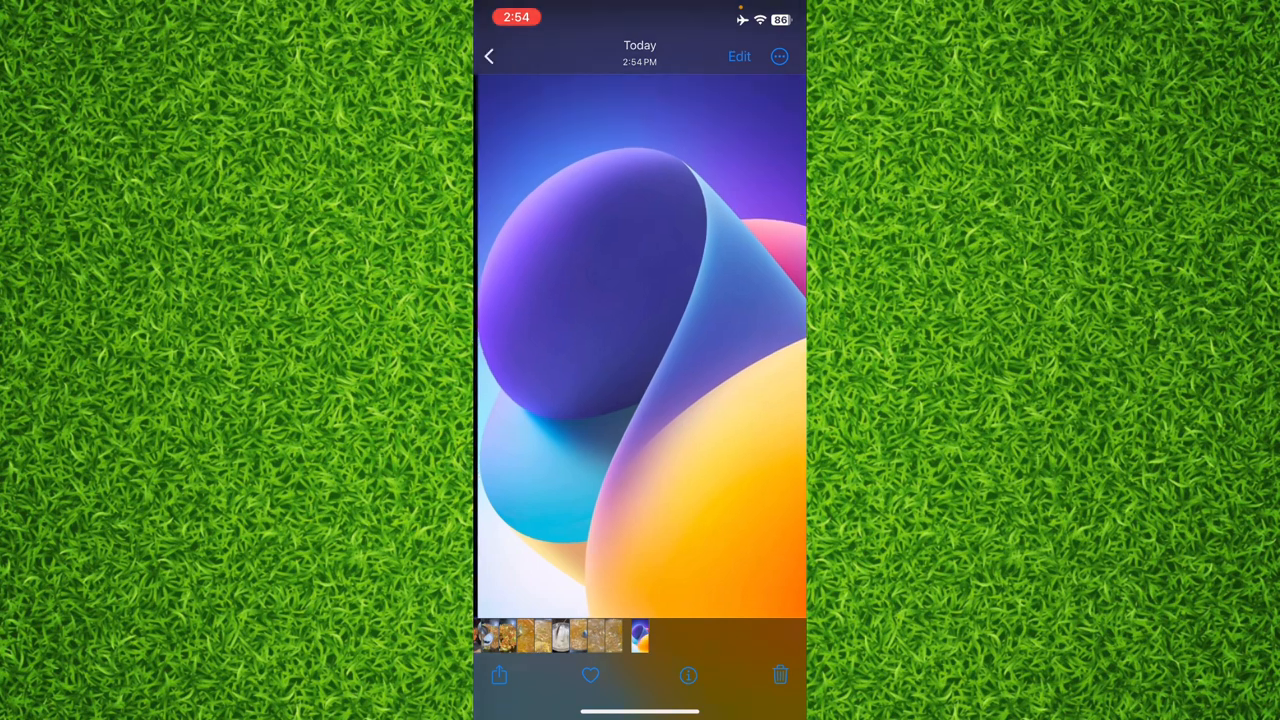